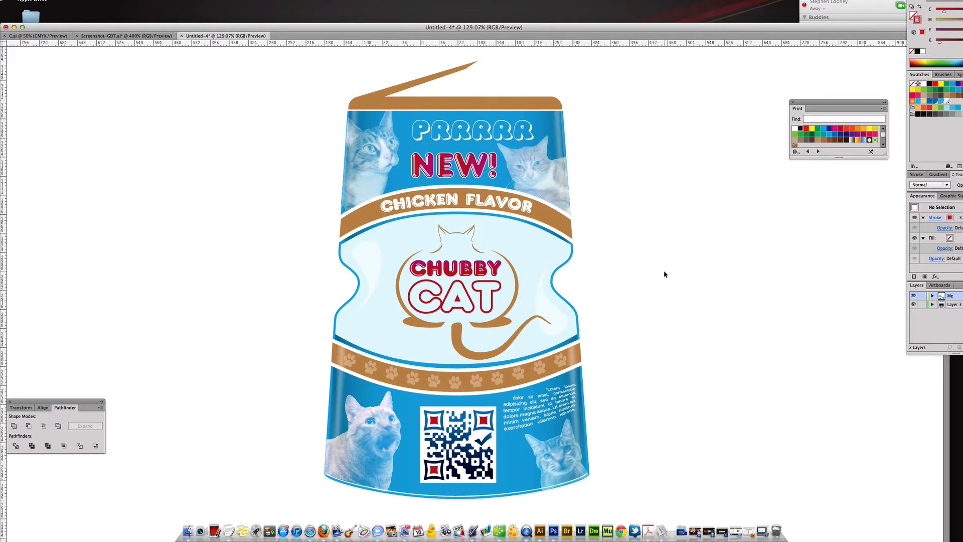
mouse_move(713, 258)
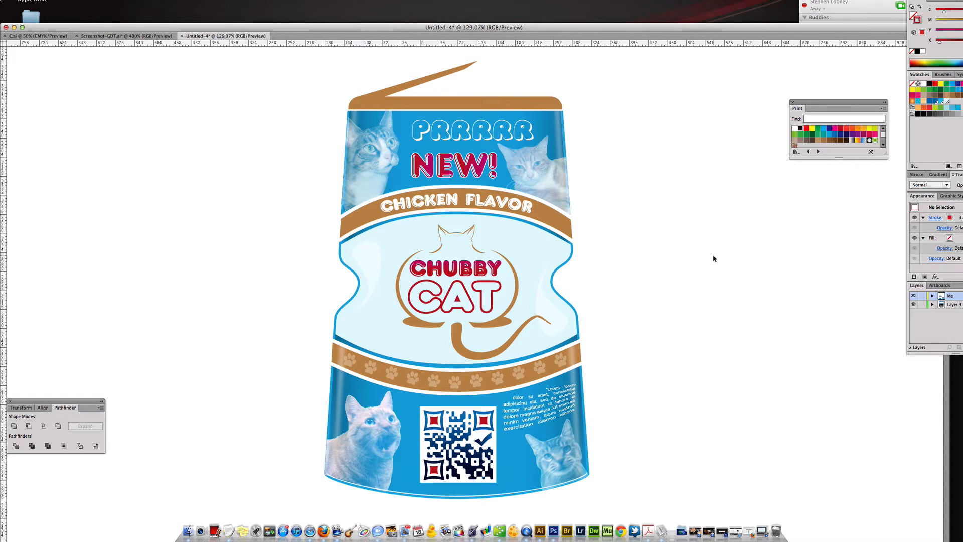
mouse_move(331, 261)
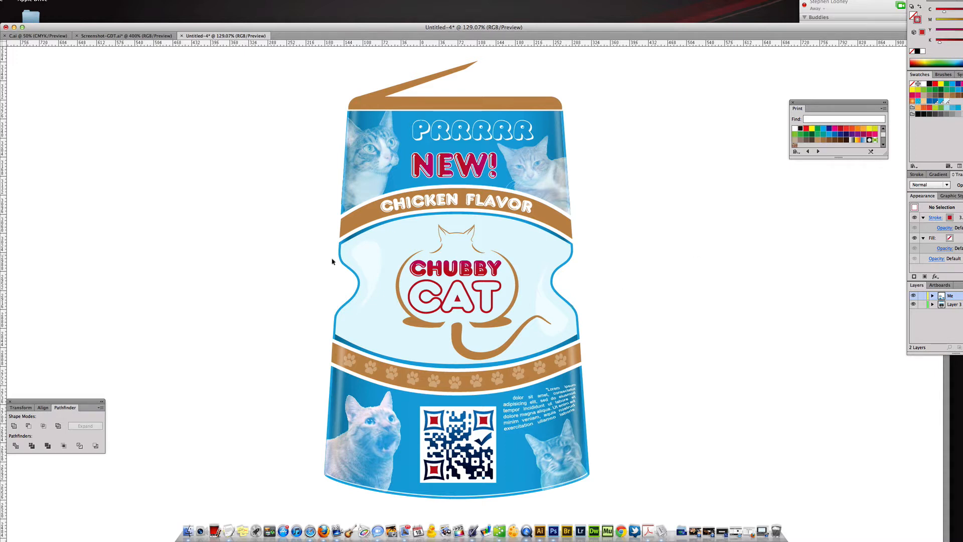
mouse_move(523, 255)
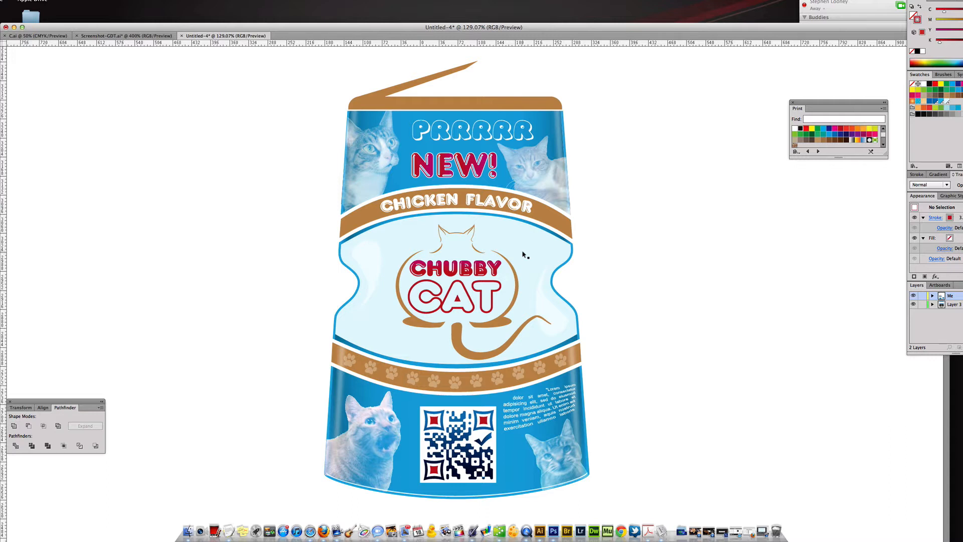
mouse_move(462, 184)
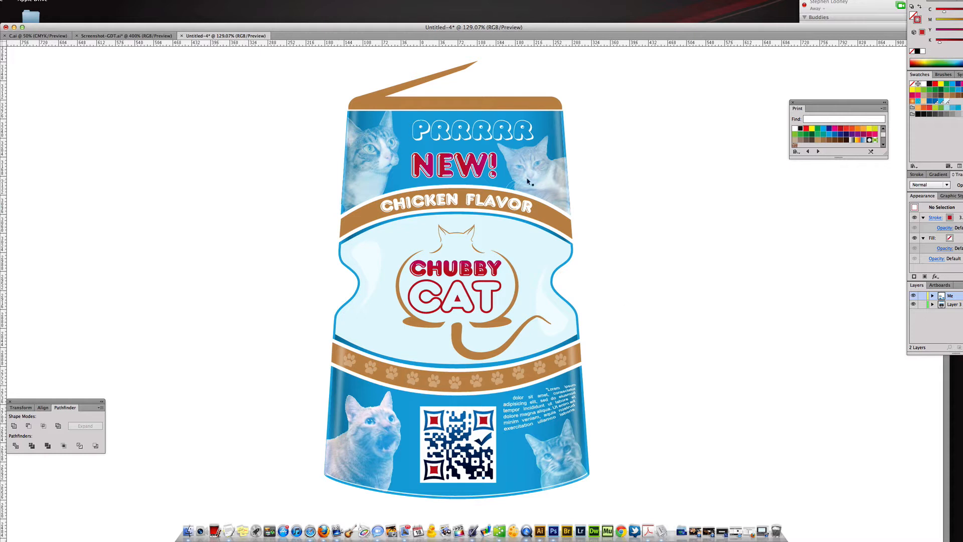
mouse_move(466, 116)
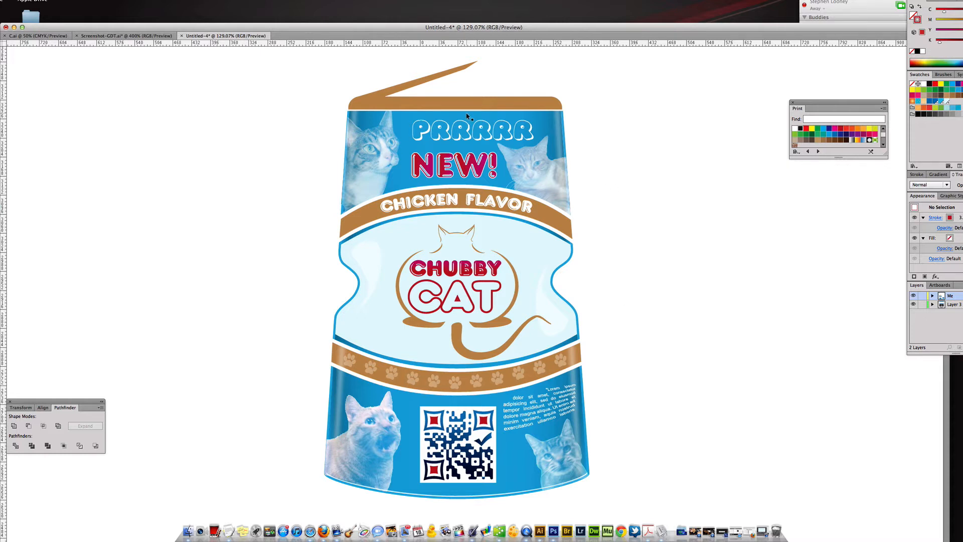
mouse_move(341, 225)
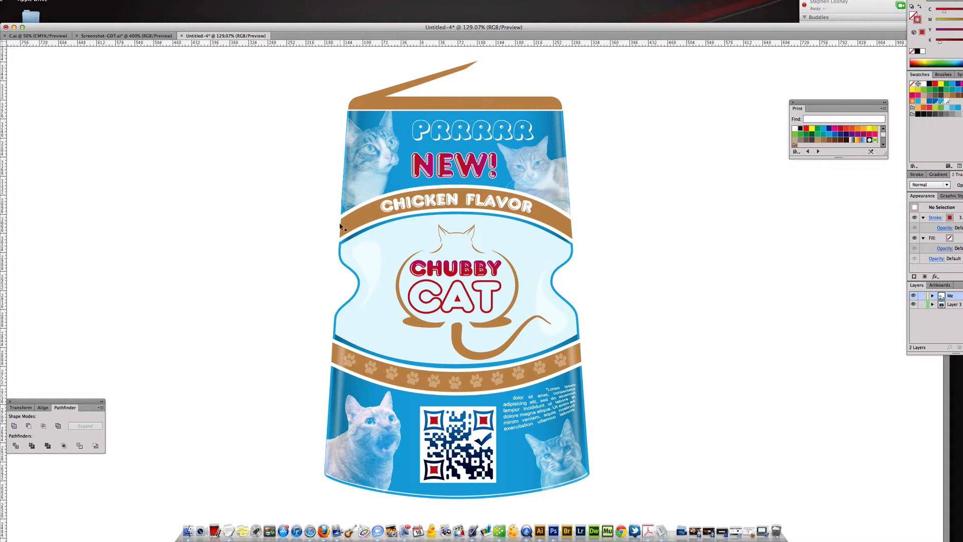
mouse_move(356, 227)
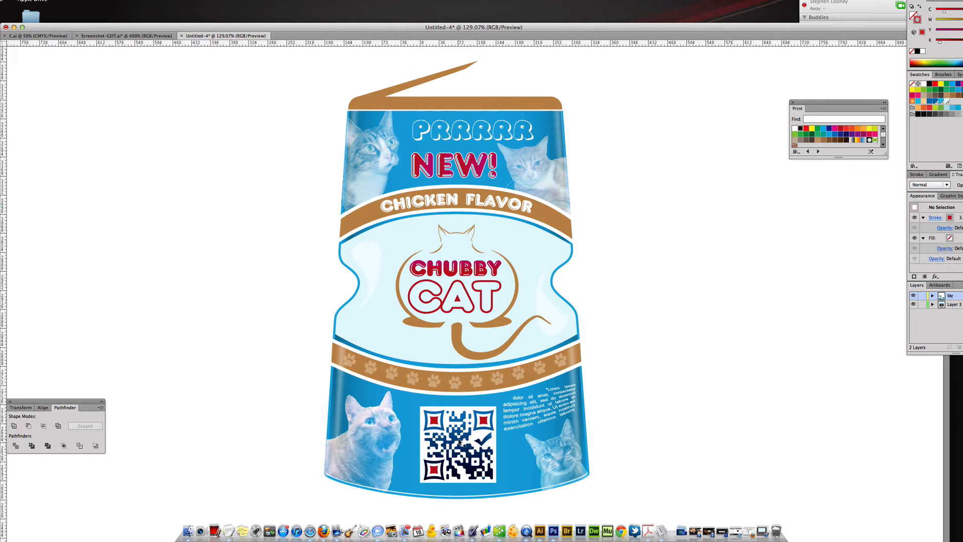
mouse_move(597, 334)
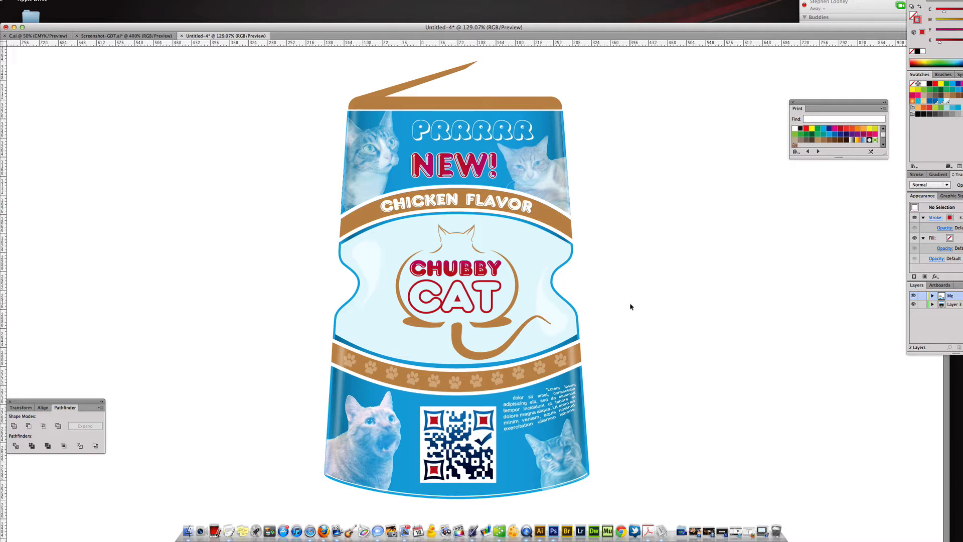
mouse_move(634, 262)
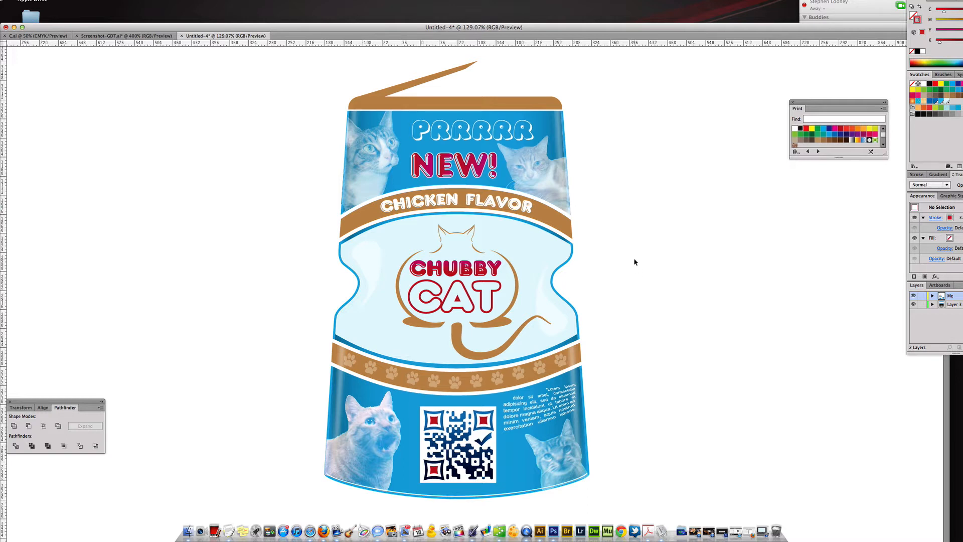
mouse_move(584, 194)
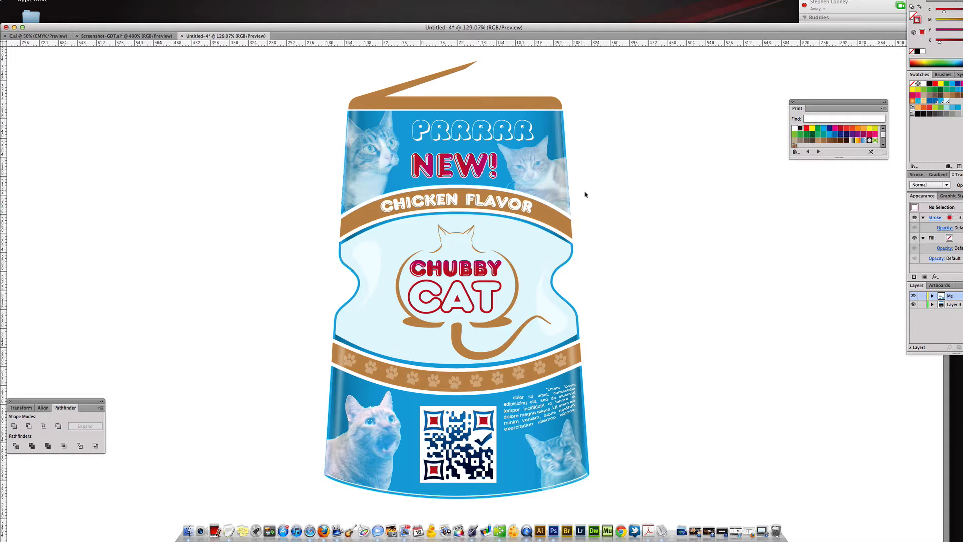
mouse_move(636, 517)
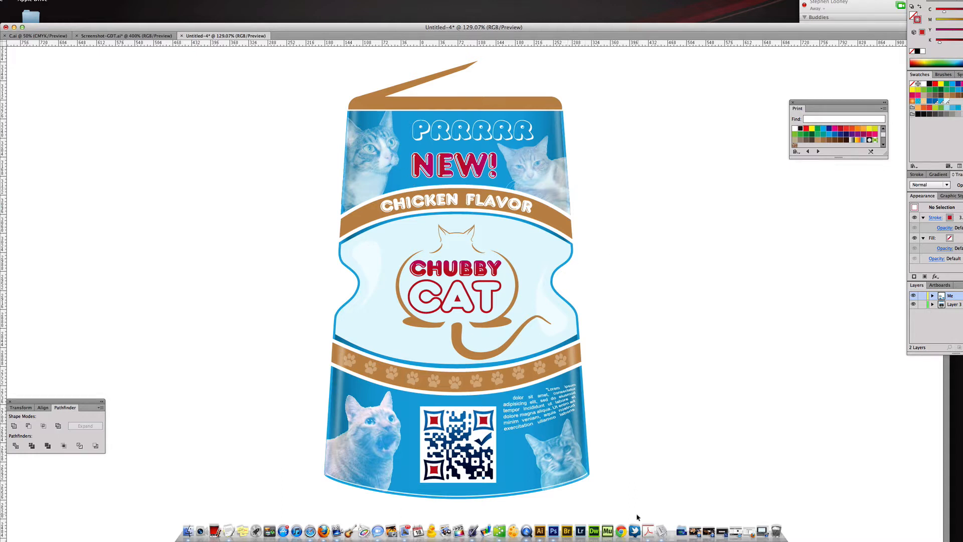
mouse_move(667, 470)
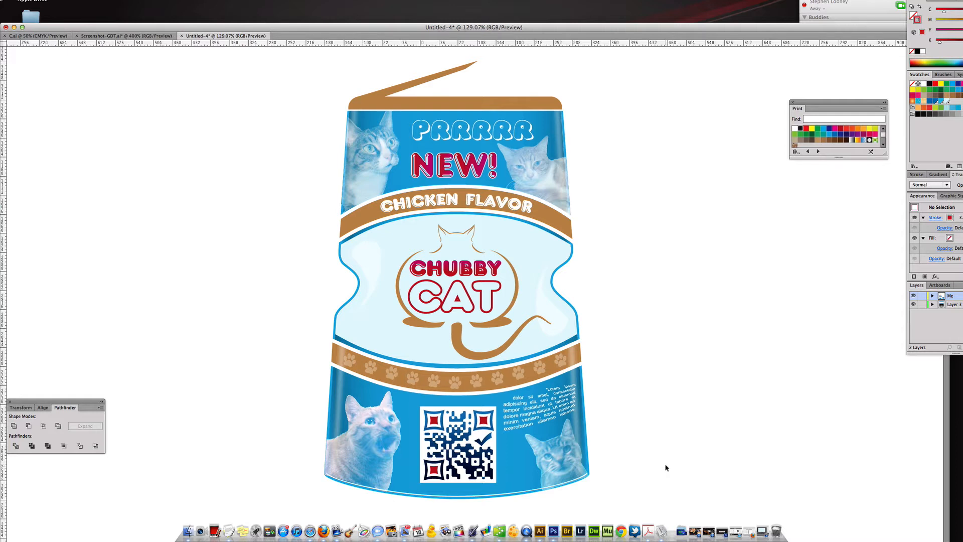
mouse_move(661, 464)
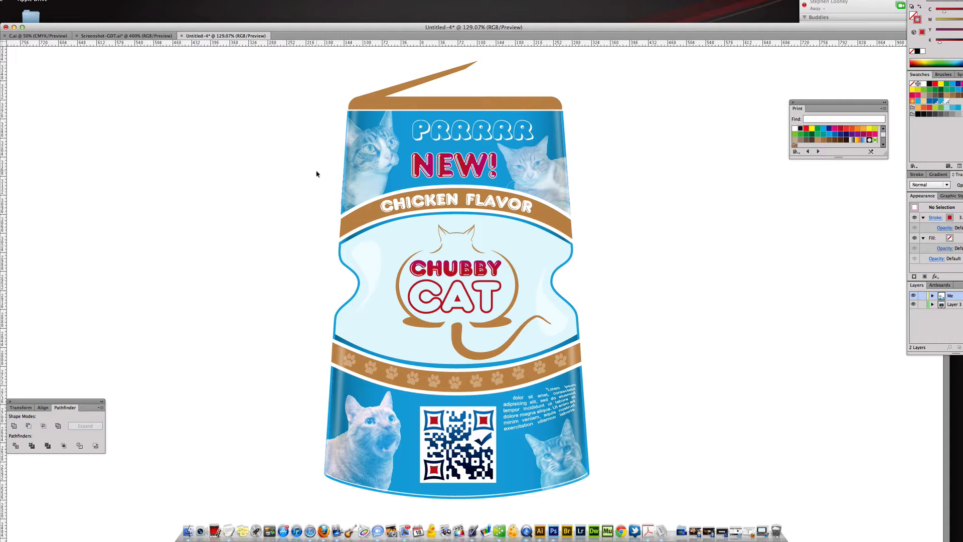
mouse_move(539, 283)
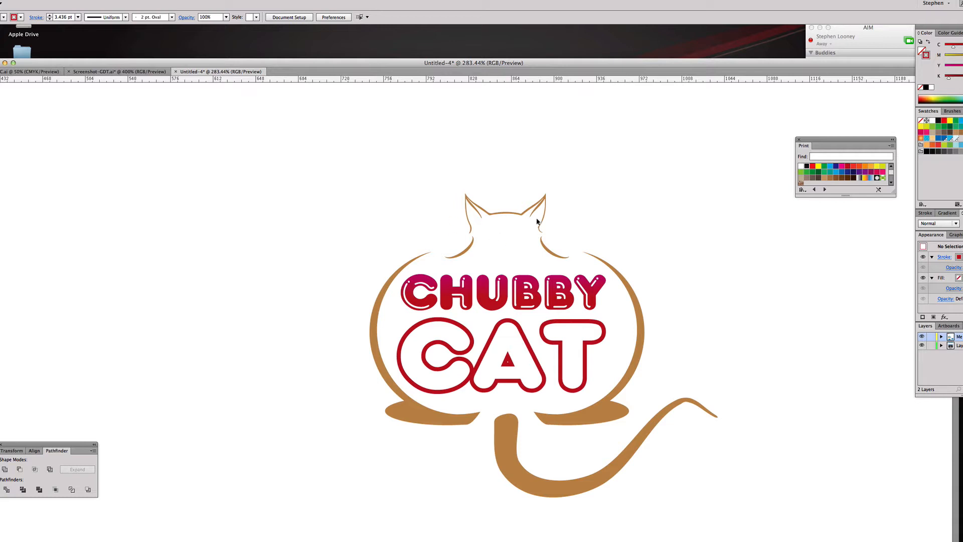
mouse_move(657, 400)
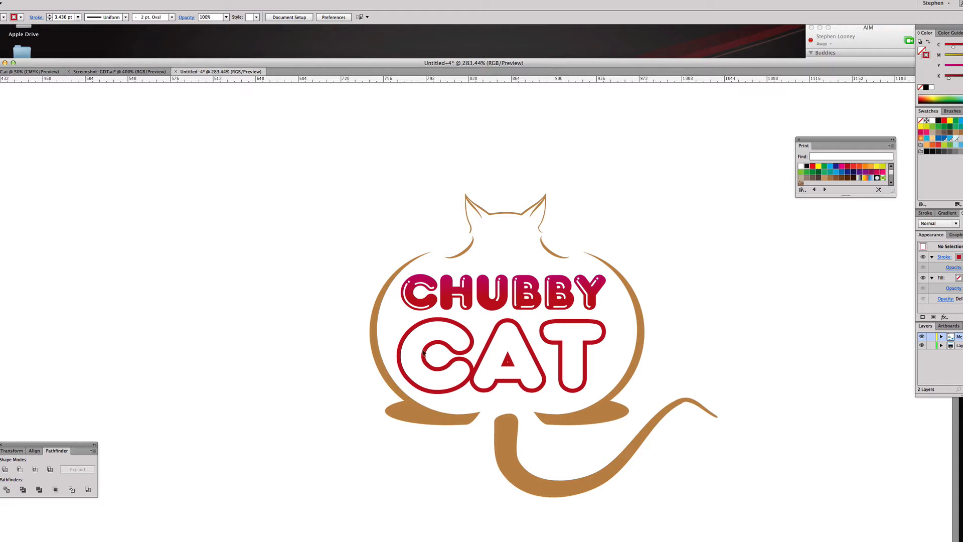
mouse_move(433, 379)
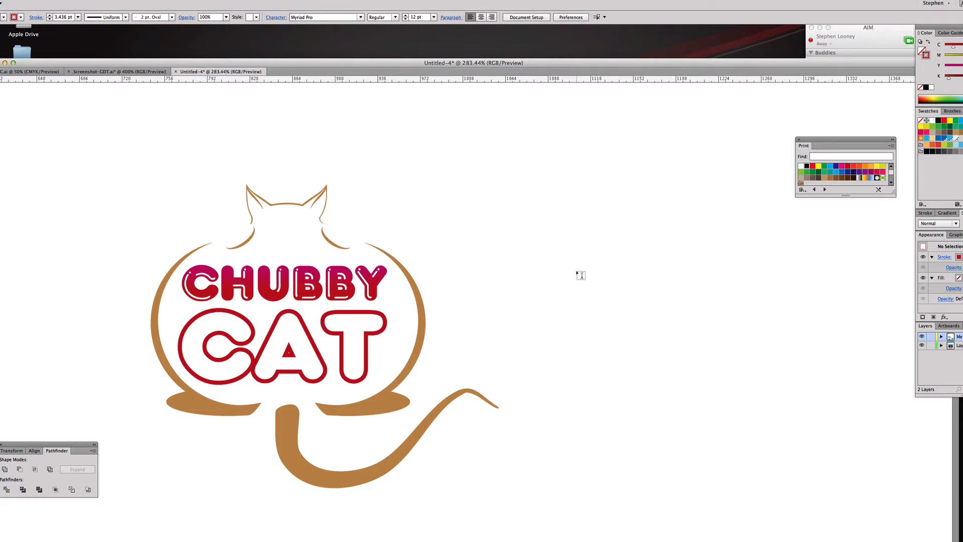
Step: Type CHUBBY beside the logo and convert it to outlines with Type > Create Outlines
type("chu")
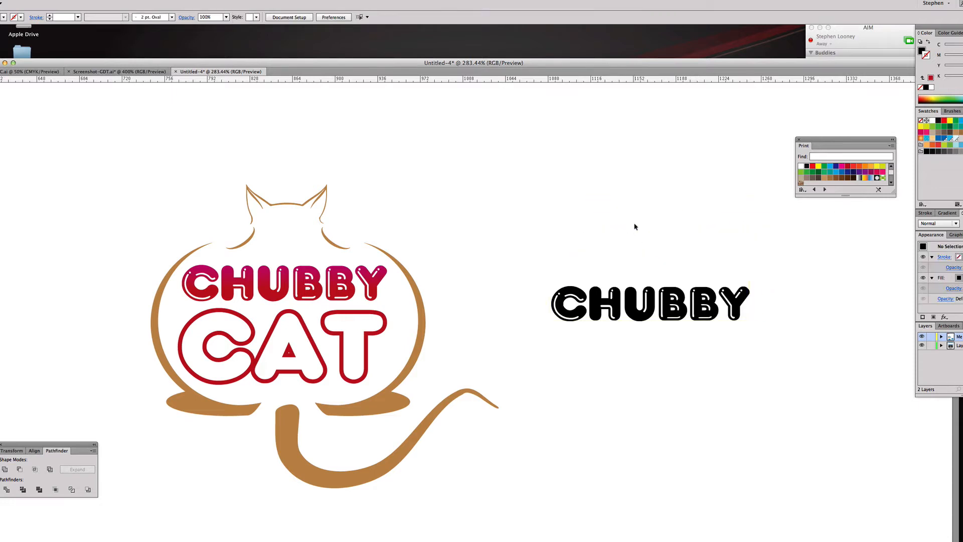
left_click(648, 304)
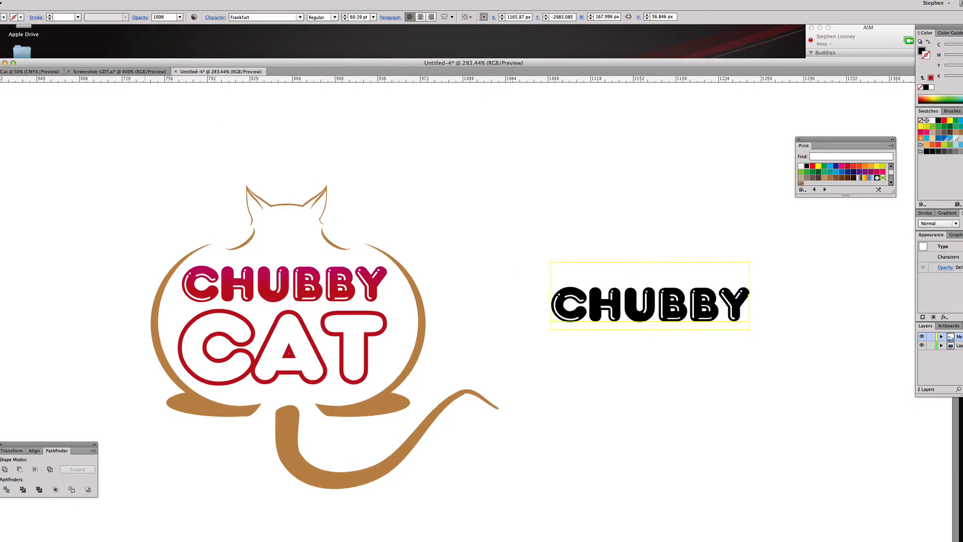
left_click(179, 8)
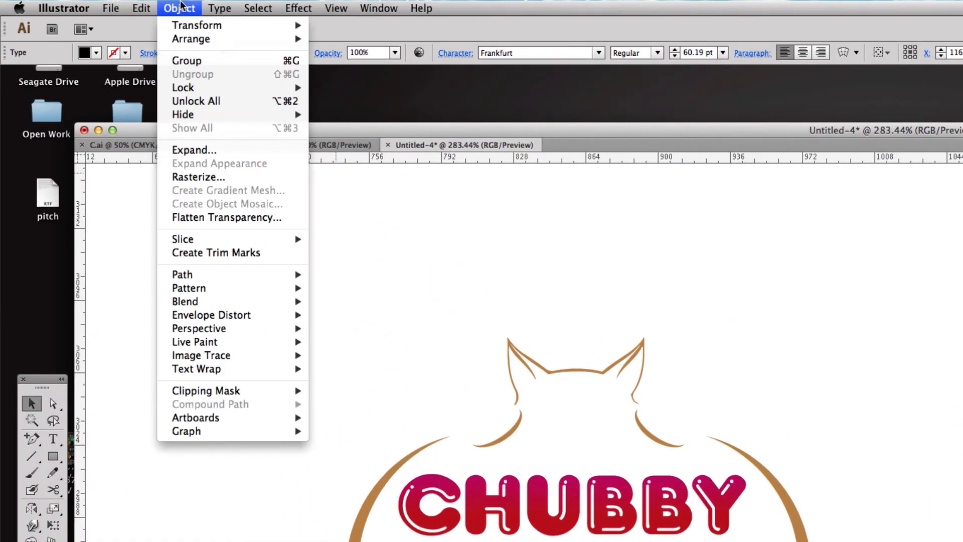
left_click(215, 8)
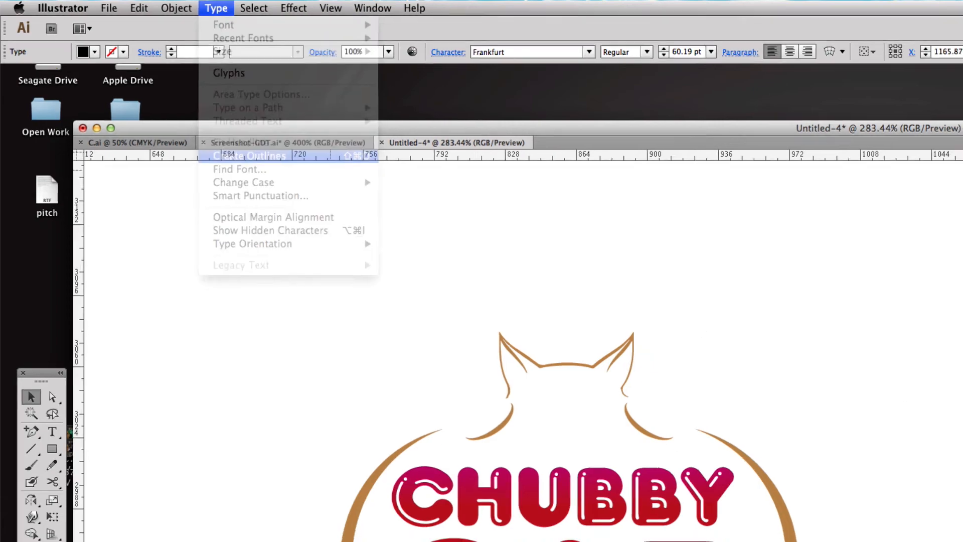
left_click(249, 155)
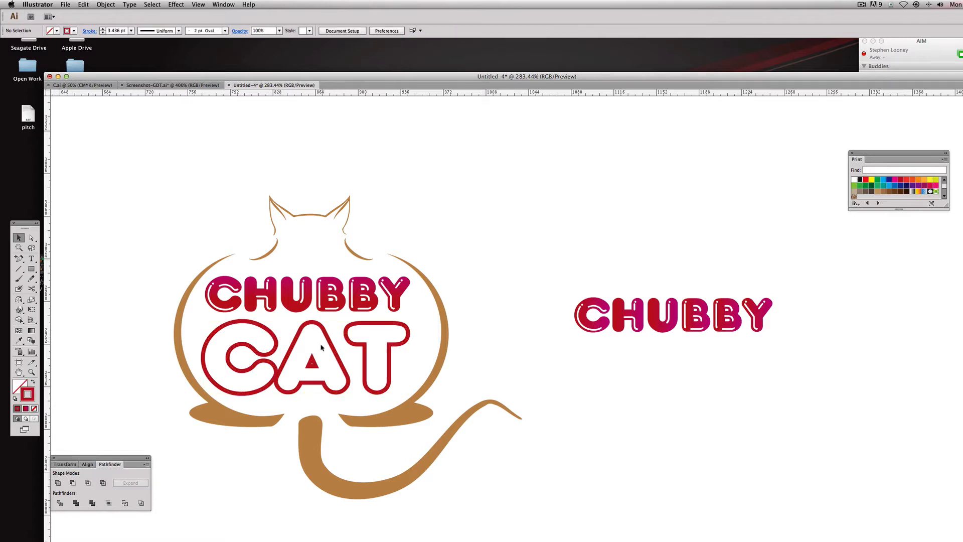
Step: Type CAT below CHUBBY and bring up its styling options for the red outline
left_click(31, 259)
type("C")
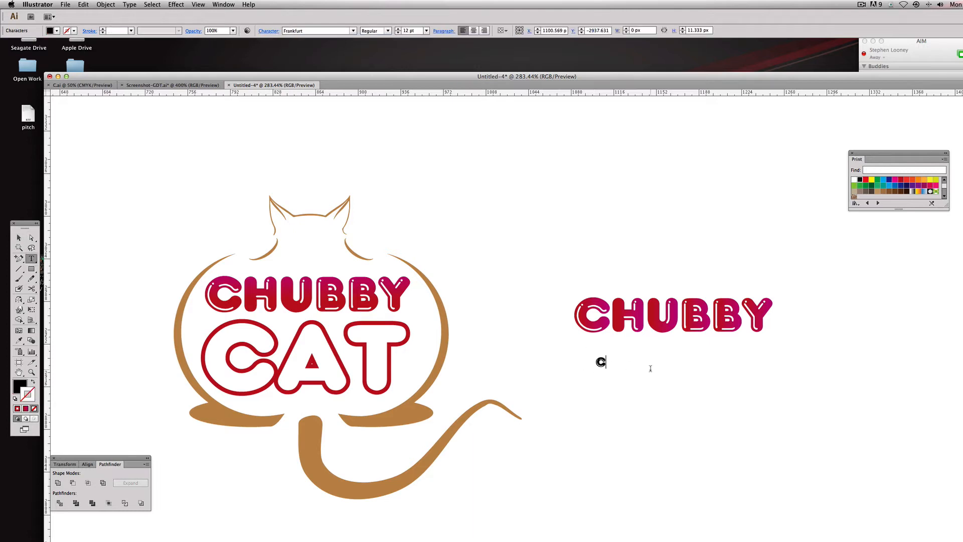
type("AT")
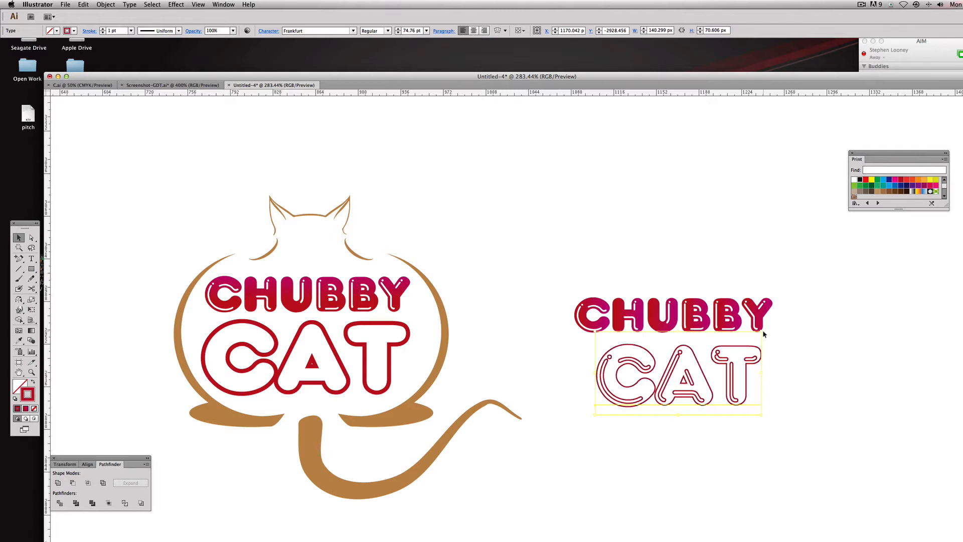
right_click(679, 369)
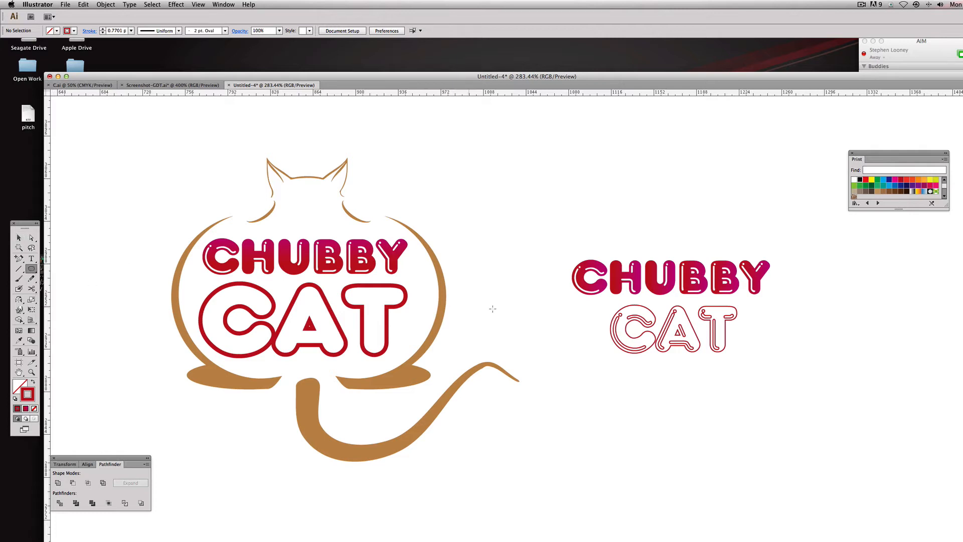
Step: Draw a large red circle over the left side of the CHUBBY CAT lettering
left_click_drag(491, 308, 695, 364)
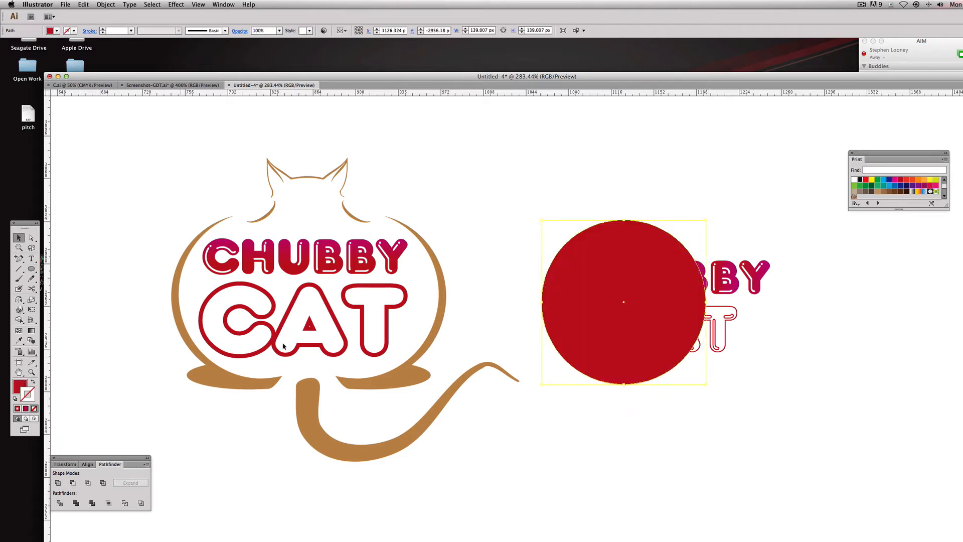
mouse_move(595, 316)
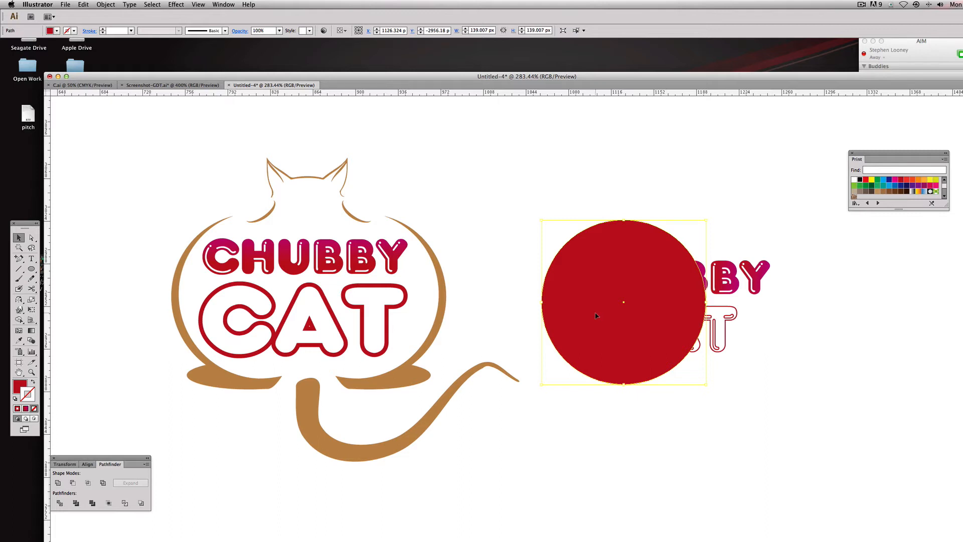
mouse_move(586, 316)
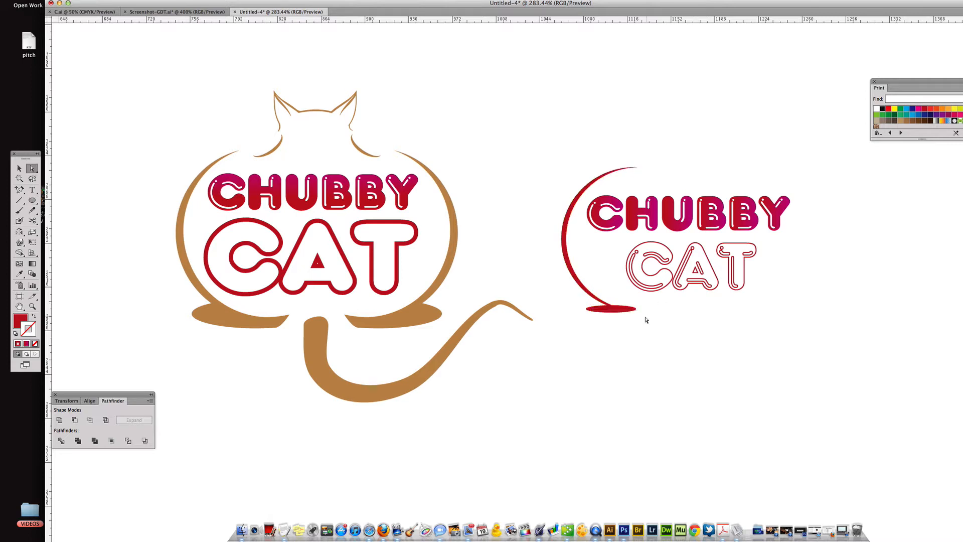
Step: Select the flat red oval foot beneath the red arc
left_click(611, 309)
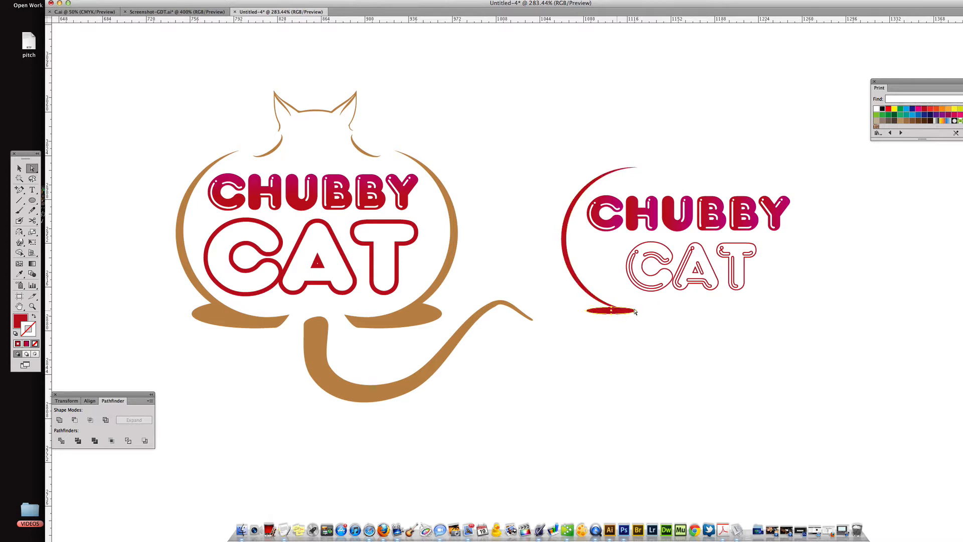
left_click(610, 310)
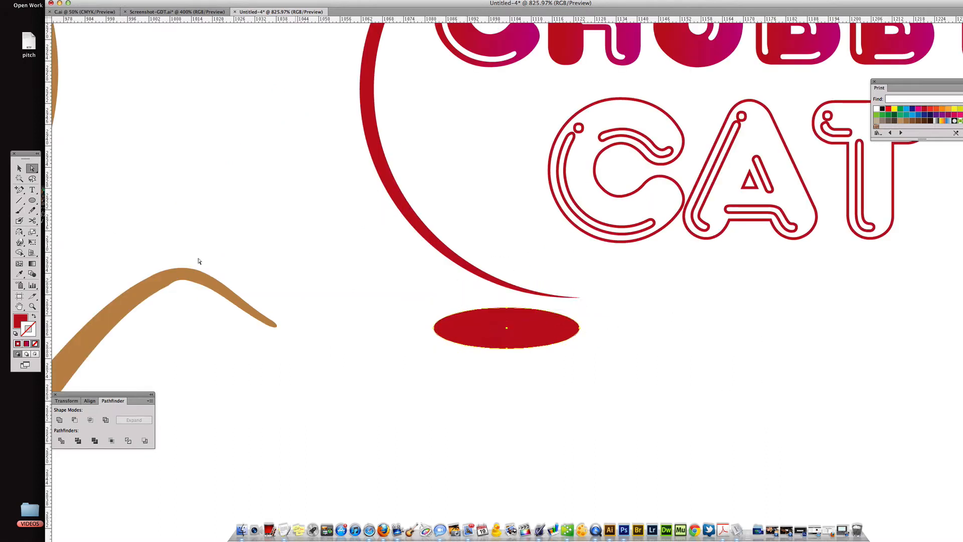
Step: Subtract the green leaf shape from the red oval with Minus Front to form a paw
left_click(19, 180)
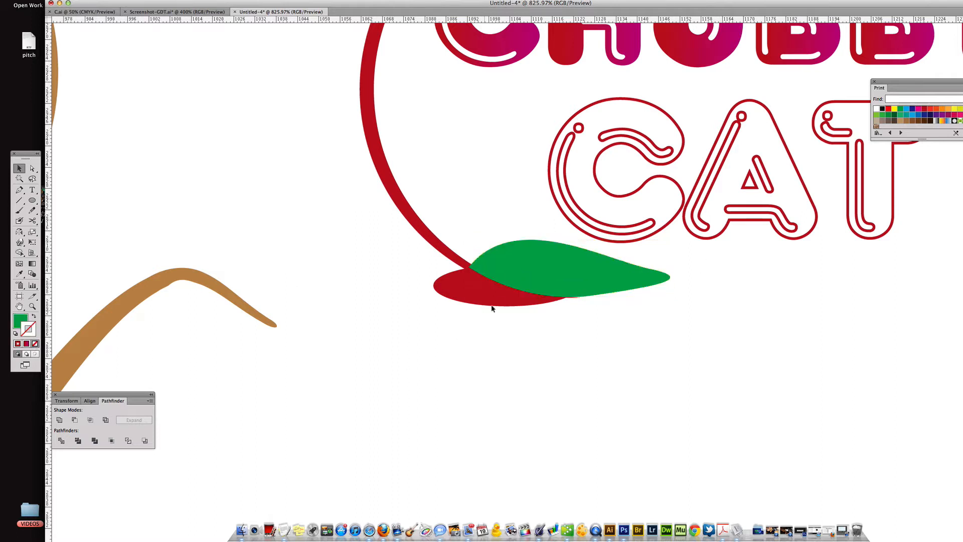
left_click(553, 271)
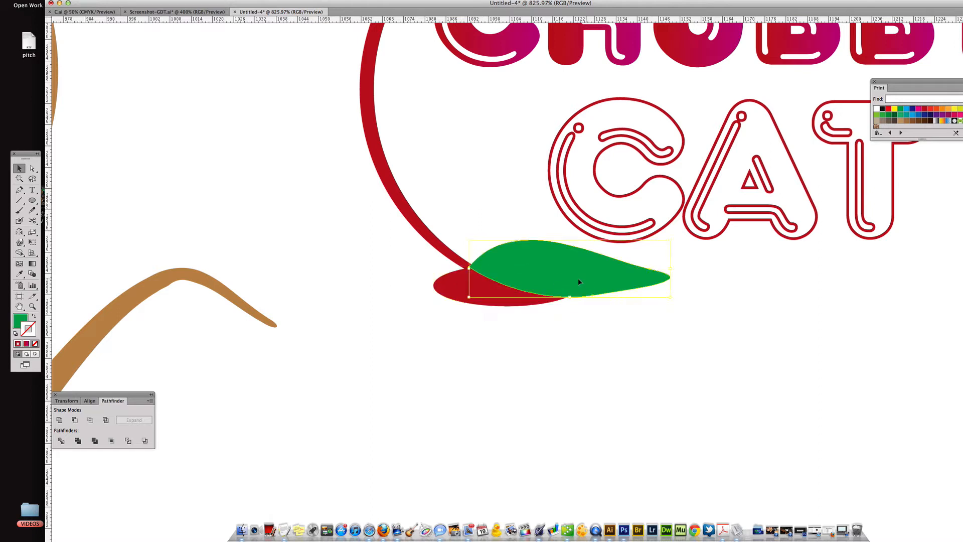
left_click(75, 419)
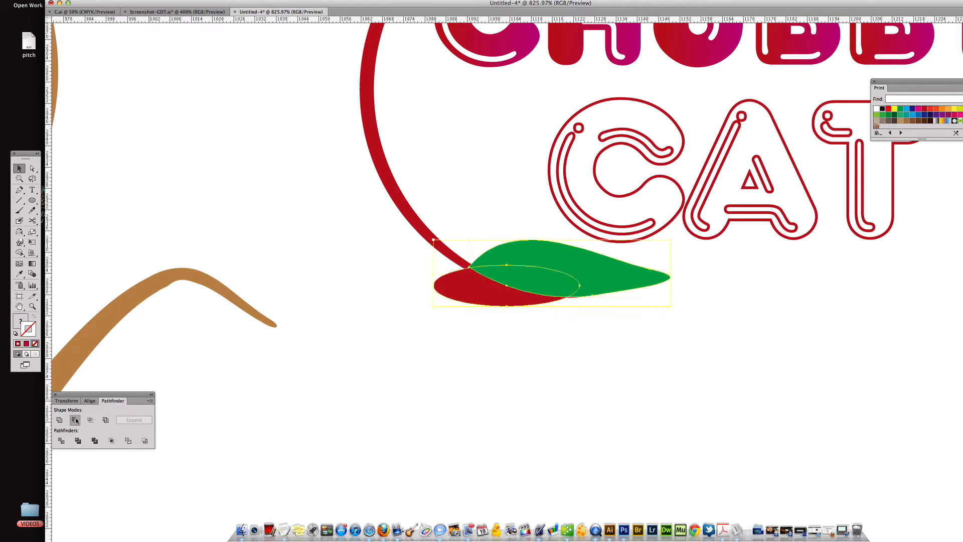
left_click(73, 419)
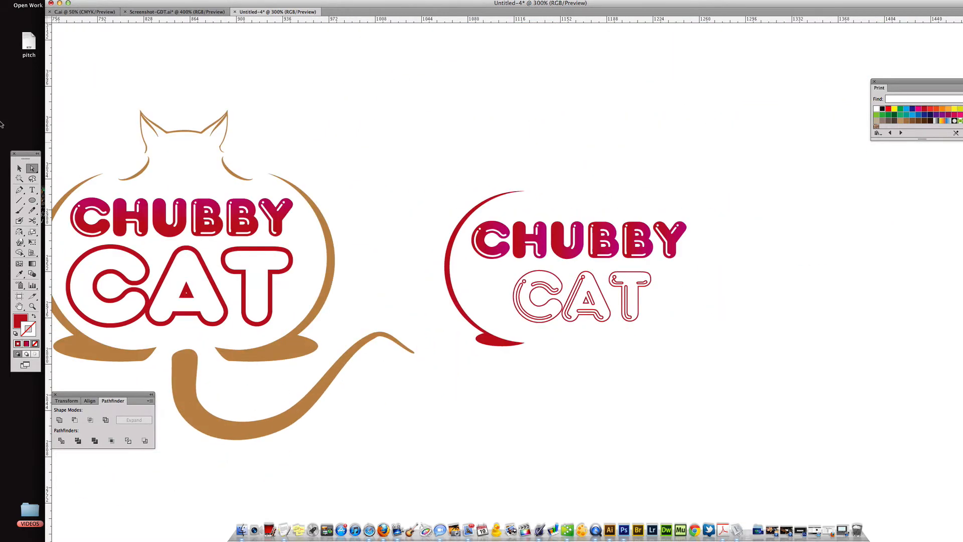
Step: Select the red arc and foot, then place a mirrored copy on the right
left_click_drag(491, 341, 511, 387)
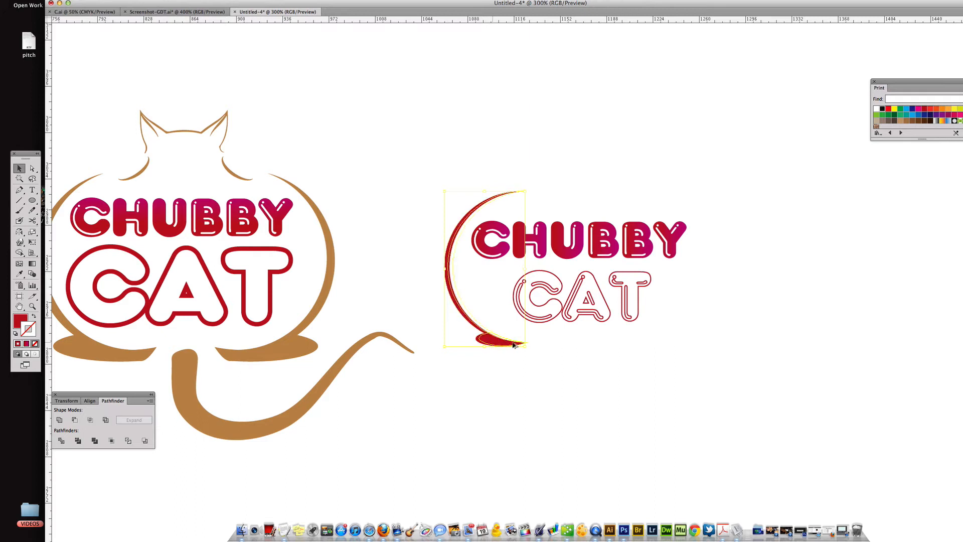
left_click_drag(482, 270, 697, 270)
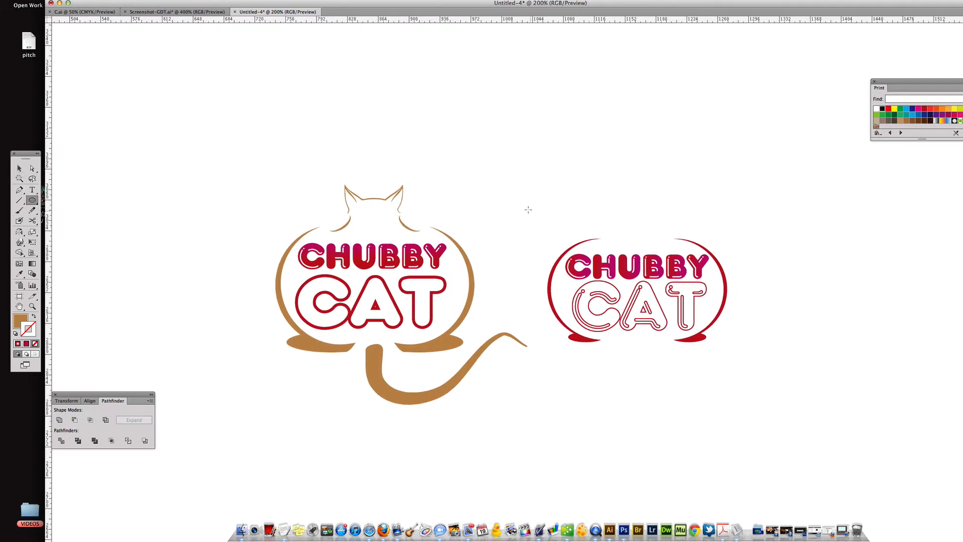
Step: Zoom in on the original brown cat's head and ears
left_click_drag(528, 210, 564, 219)
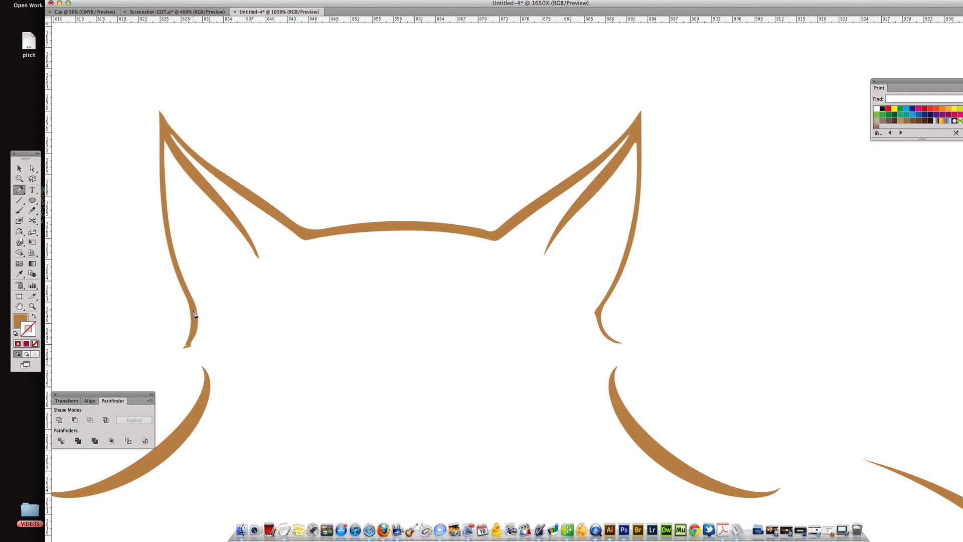
Step: Place copies of the original head and ear paths above the red logo in pink
left_click(191, 320)
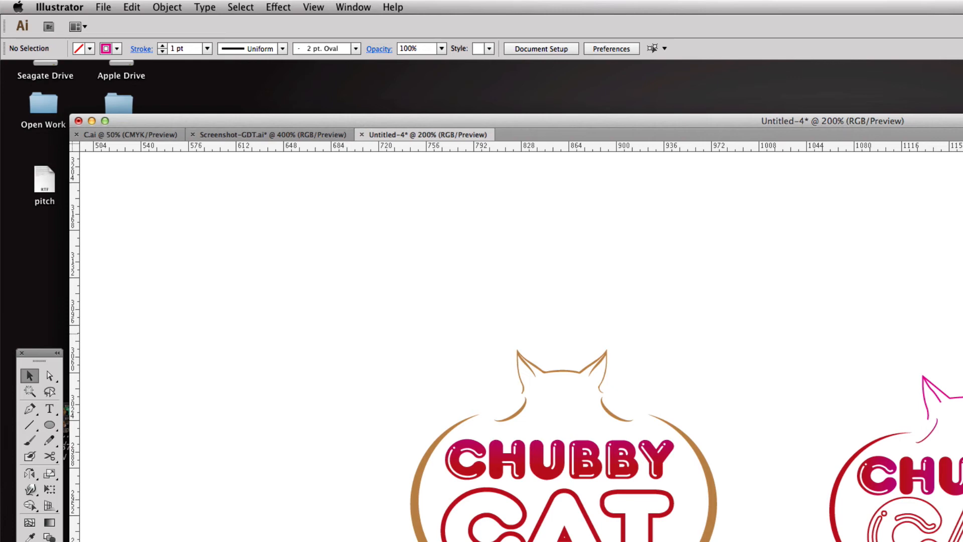
Step: Choose the Rounded Rectangle tool from the Ellipse flyout to draw the brown tail bar
left_click(49, 425)
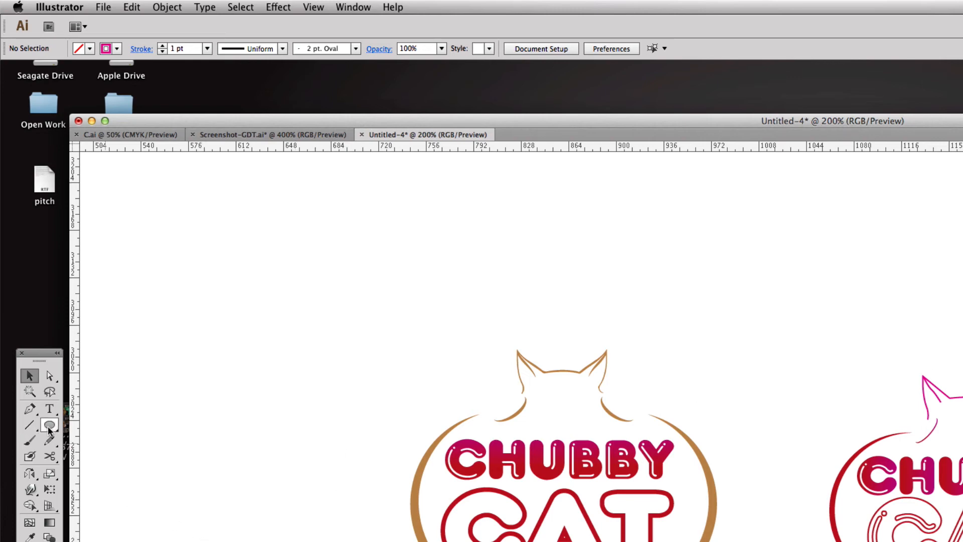
left_click(49, 424)
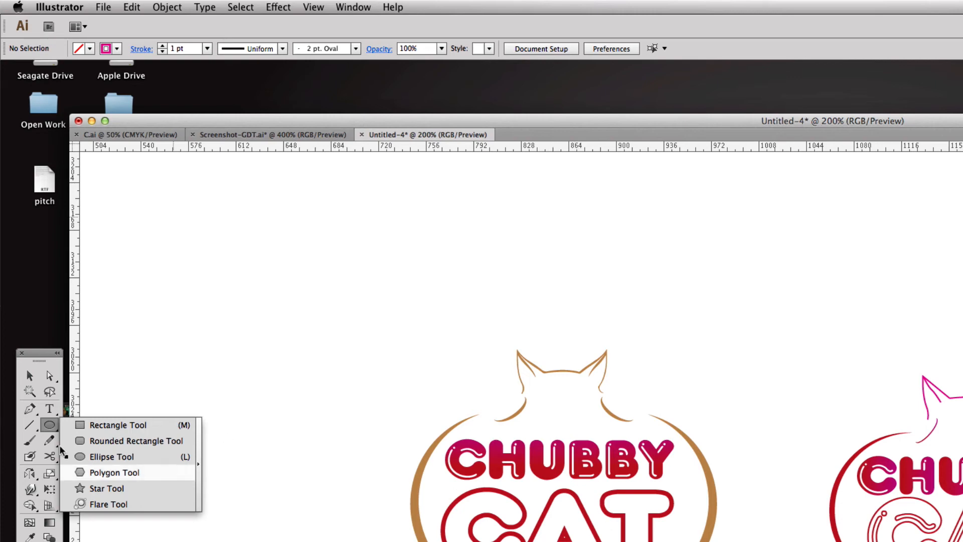
mouse_move(92, 449)
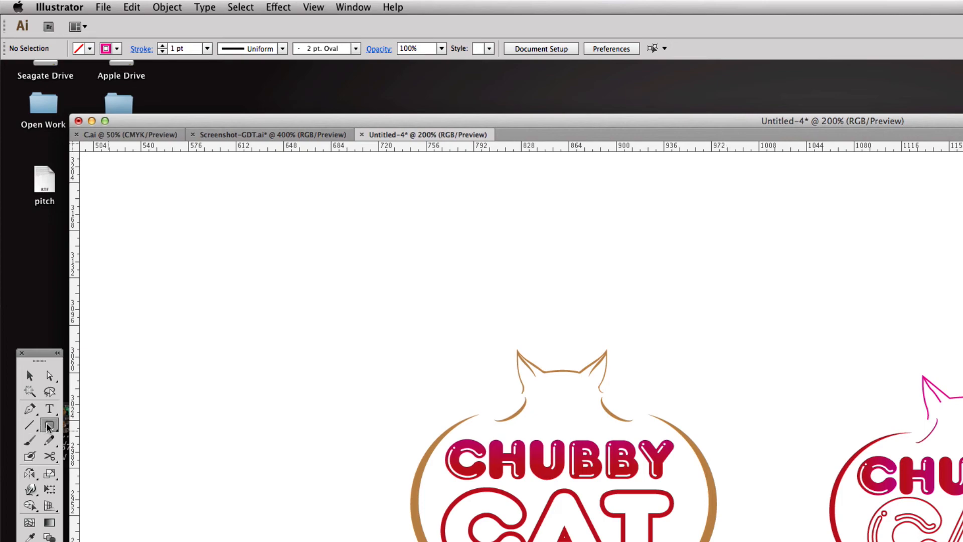
left_click(49, 425)
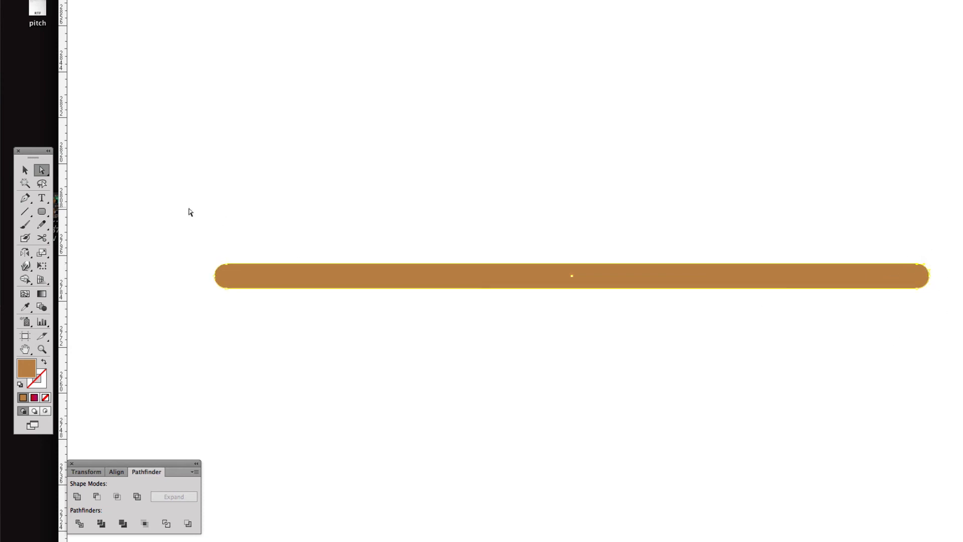
Step: Drag the brown bar's right-end anchors into a sharp point, then select the spike
left_click(24, 197)
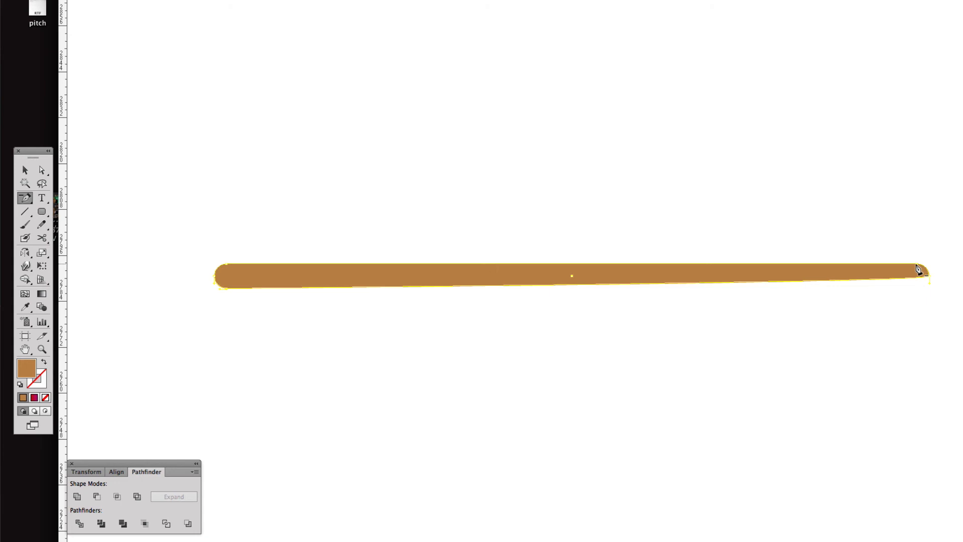
left_click_drag(919, 269, 952, 286)
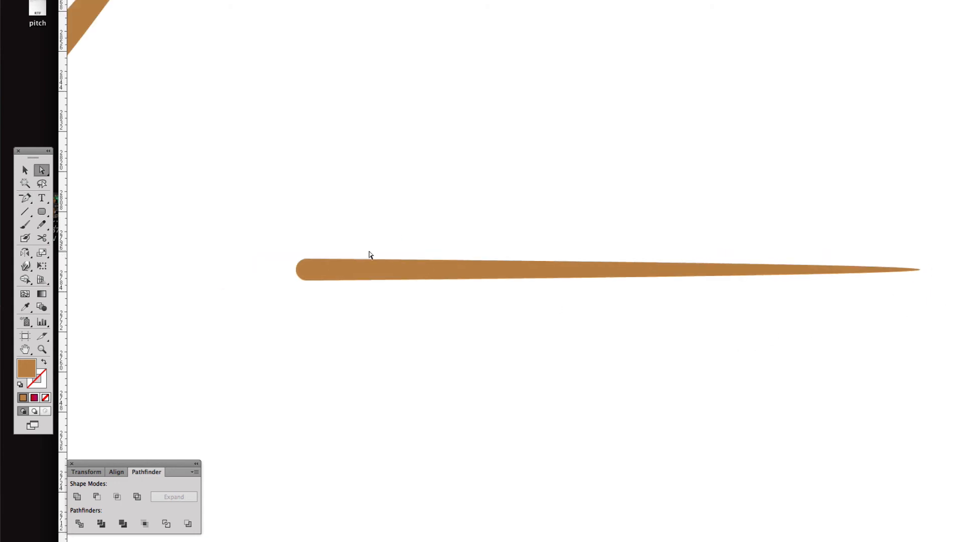
scroll("down", 3)
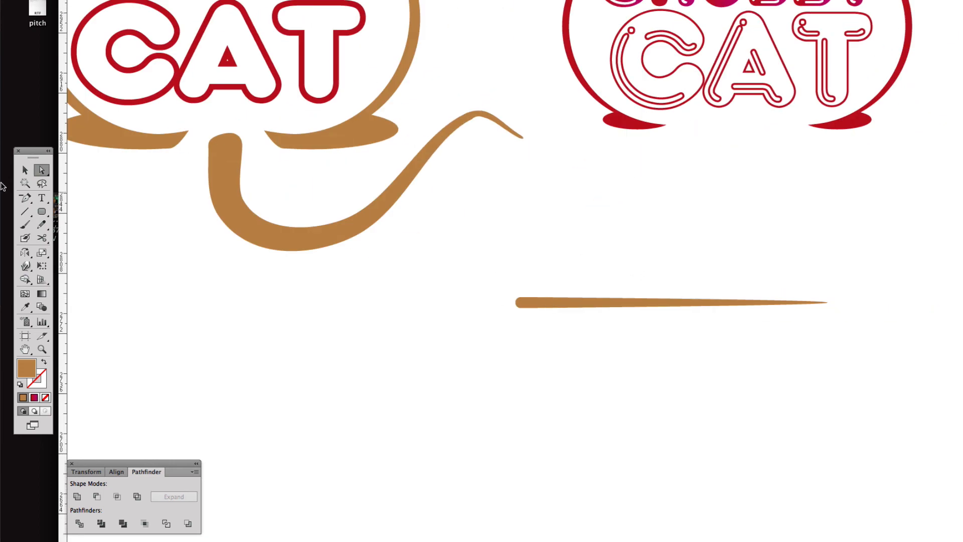
left_click(670, 302)
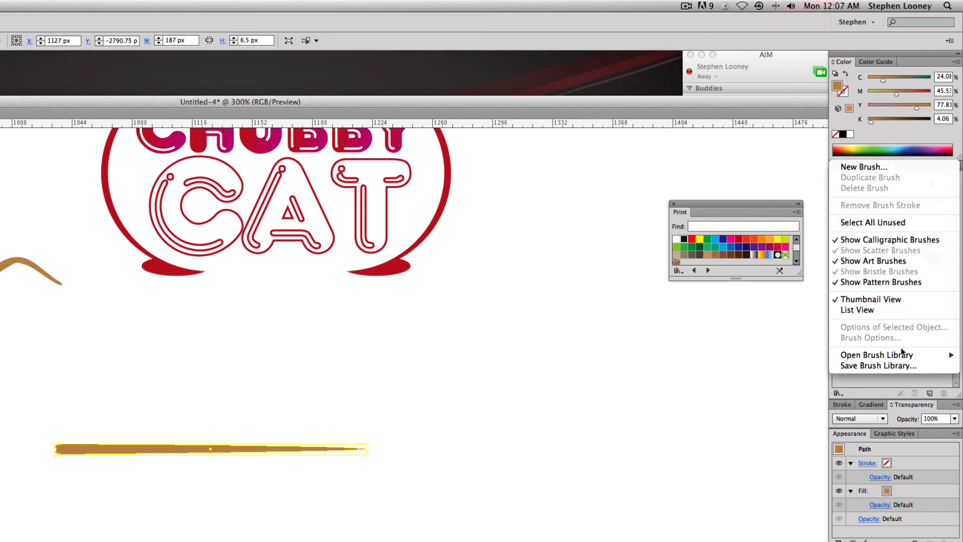
Step: Turn the tapered brown bar into a new Art Brush with default options
left_click(863, 166)
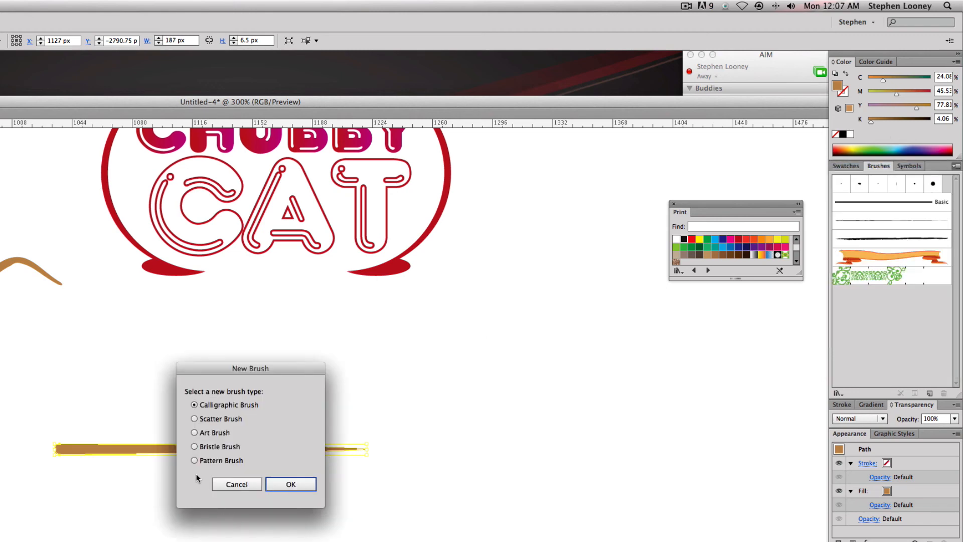
left_click(290, 484)
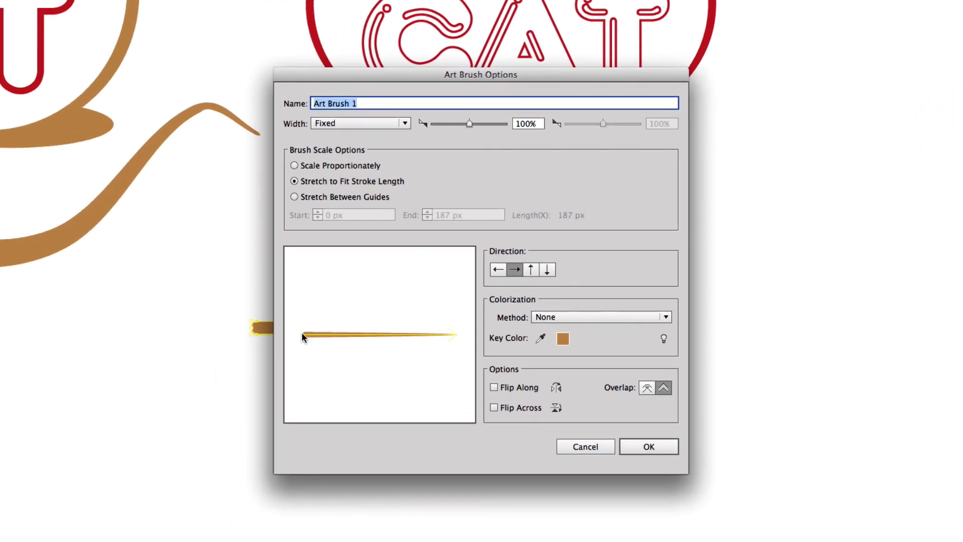
left_click(648, 446)
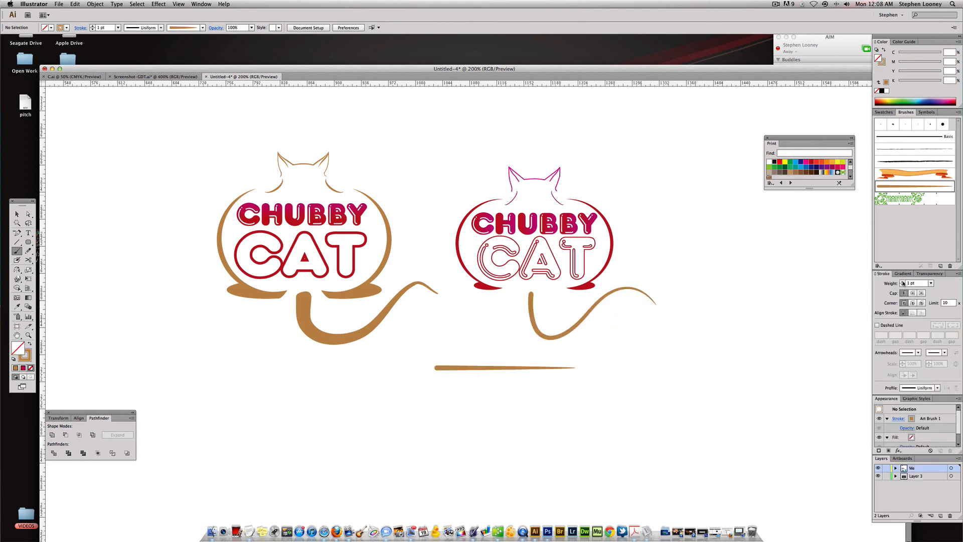
Step: Raise the tail brush stroke to 2 pt and show both logos beside the package
left_click(904, 283)
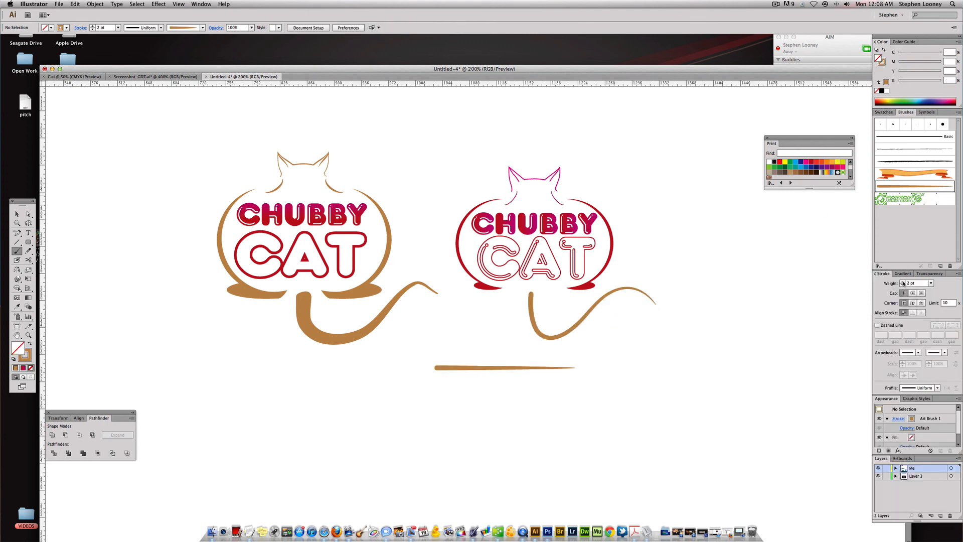
left_click(592, 301)
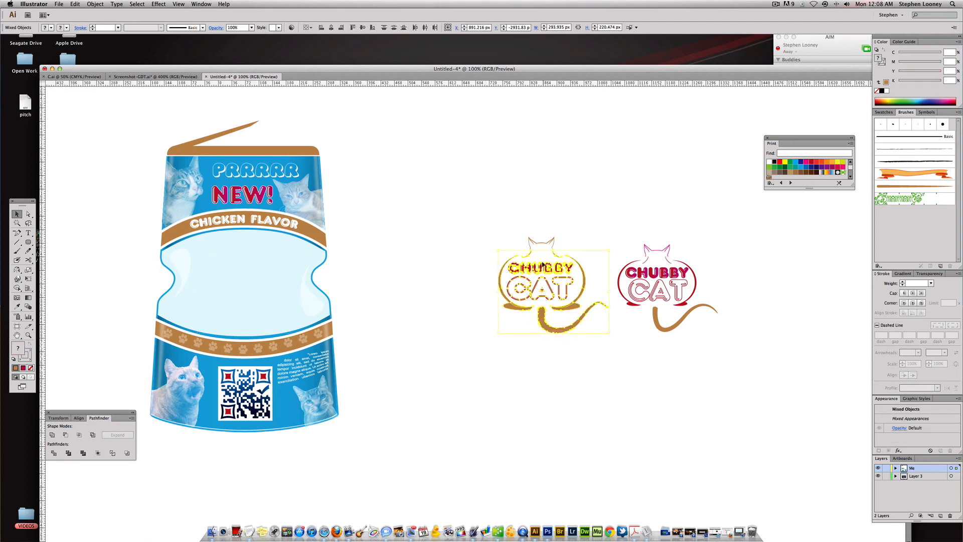
Step: Group the original brown Chubby Cat logo's pieces and select the group
left_click(511, 231)
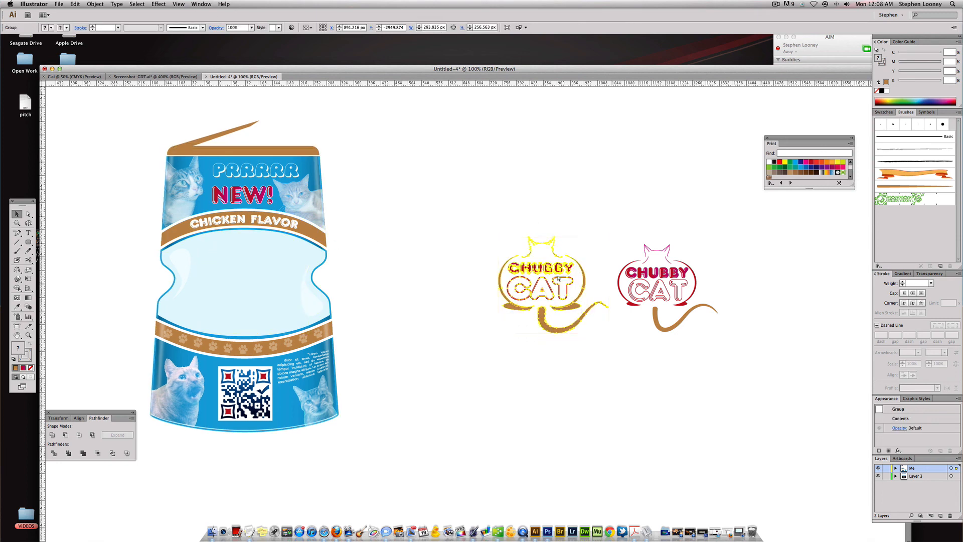
left_click(540, 282)
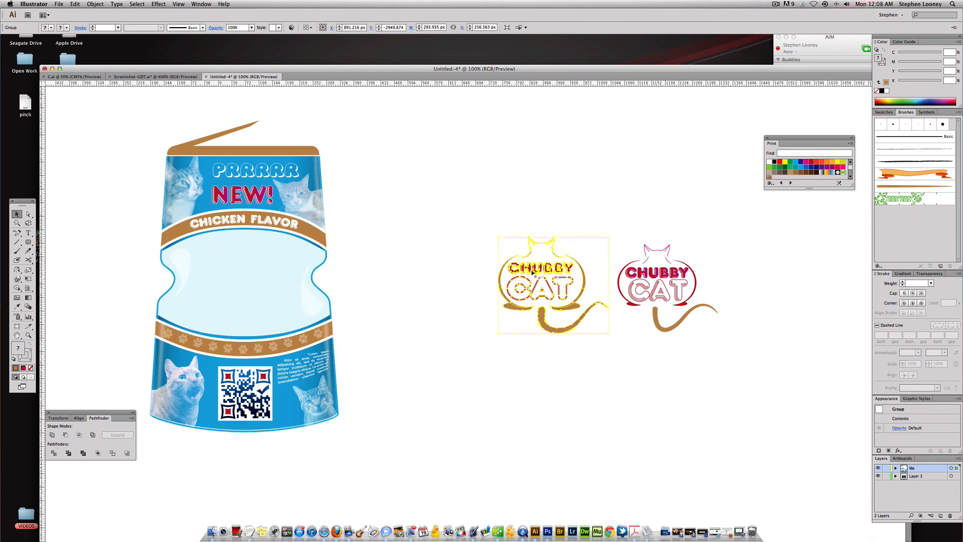